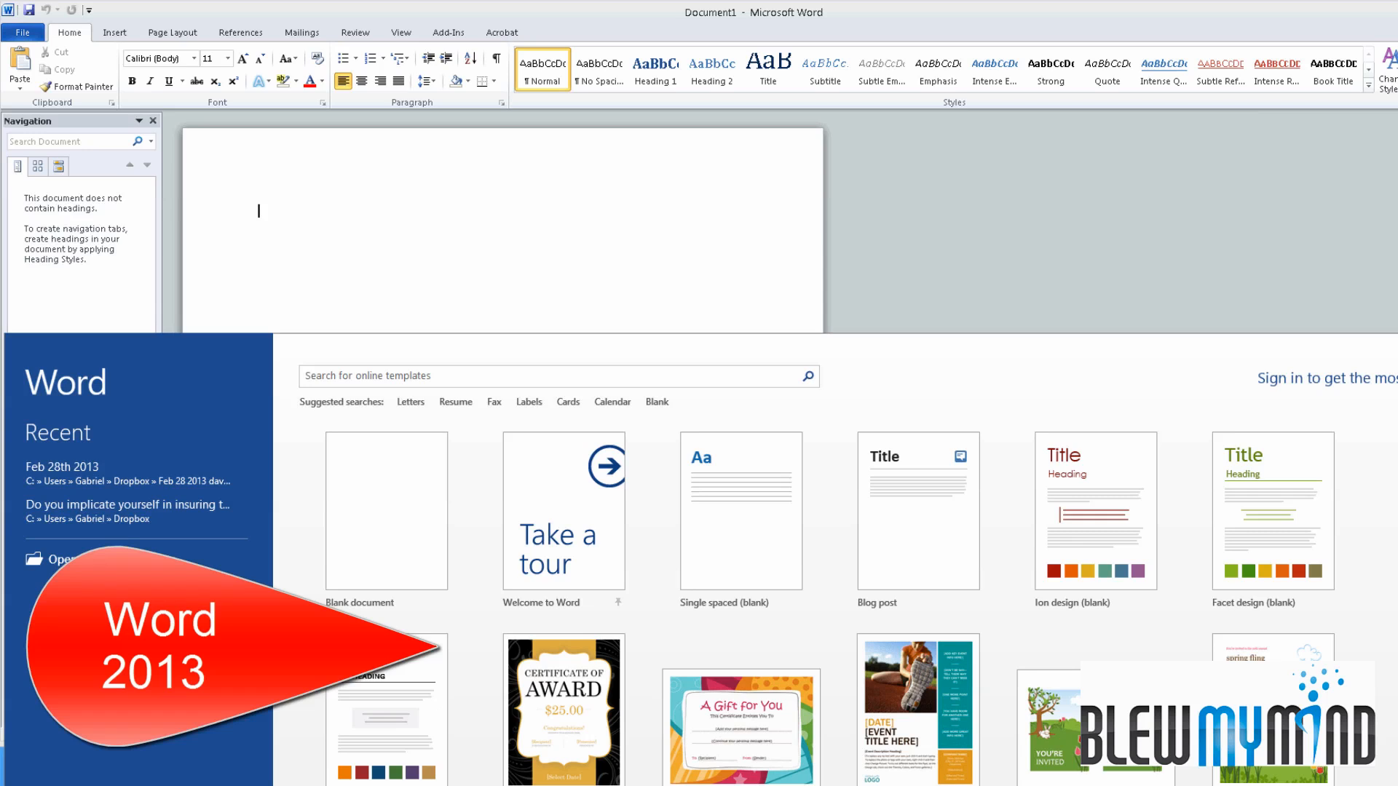
mouse_move(820, 361)
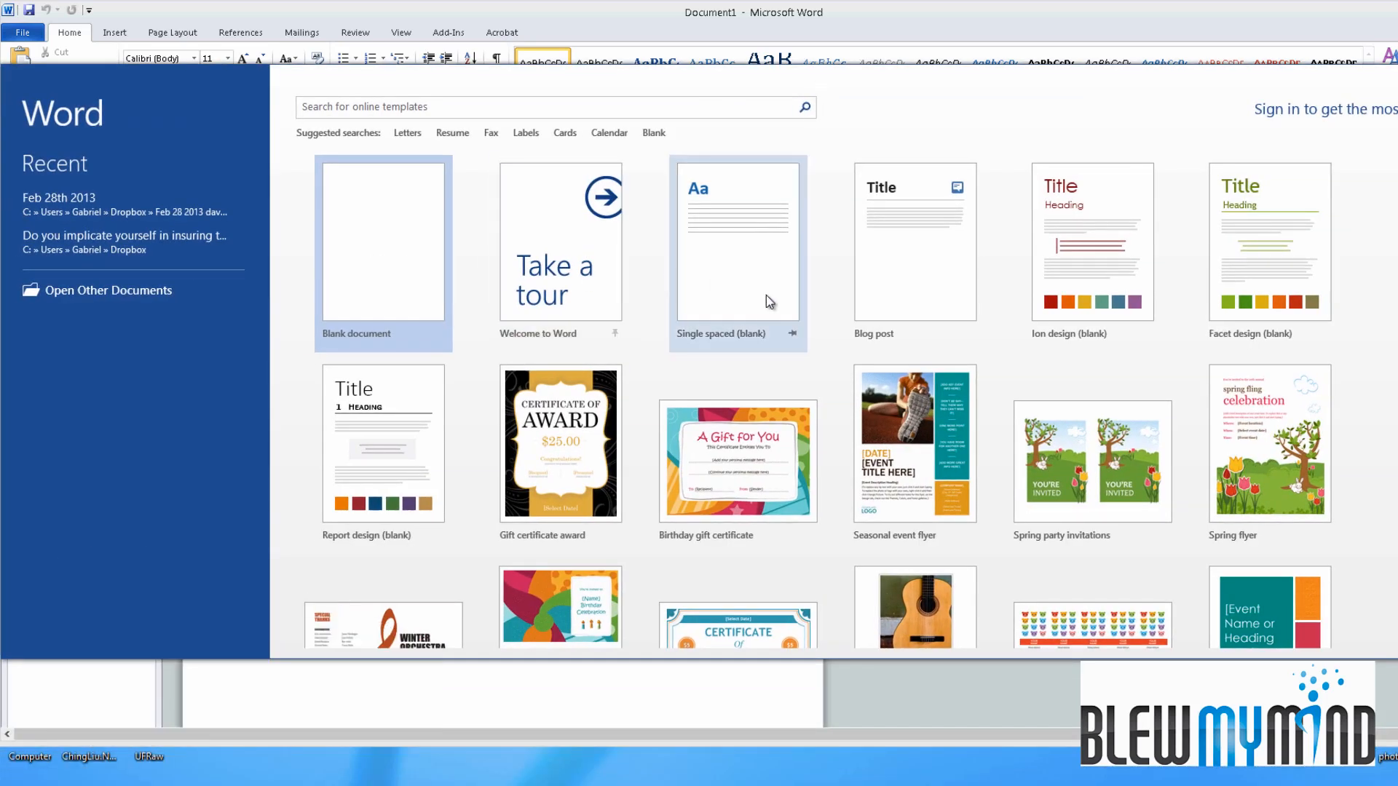
mouse_move(163, 96)
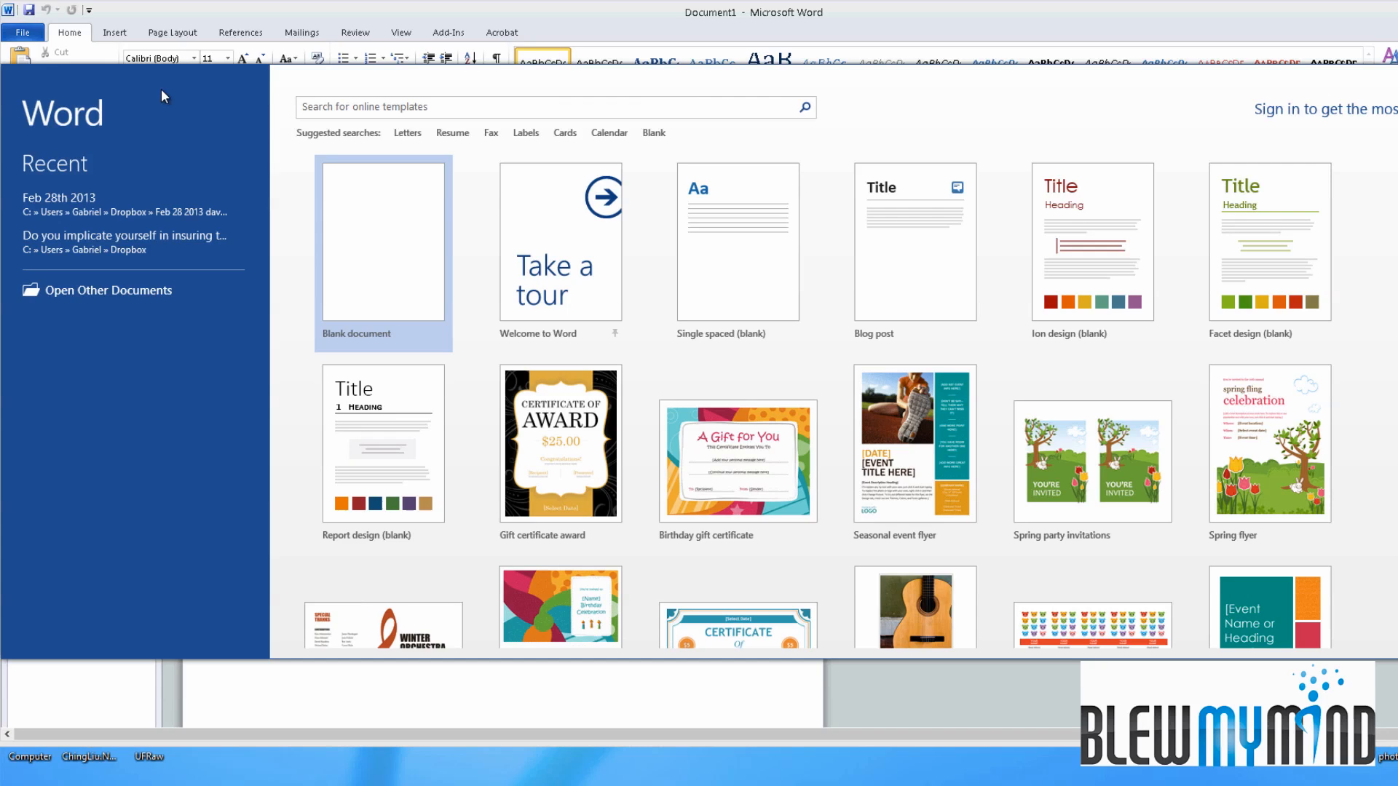
mouse_move(182, 78)
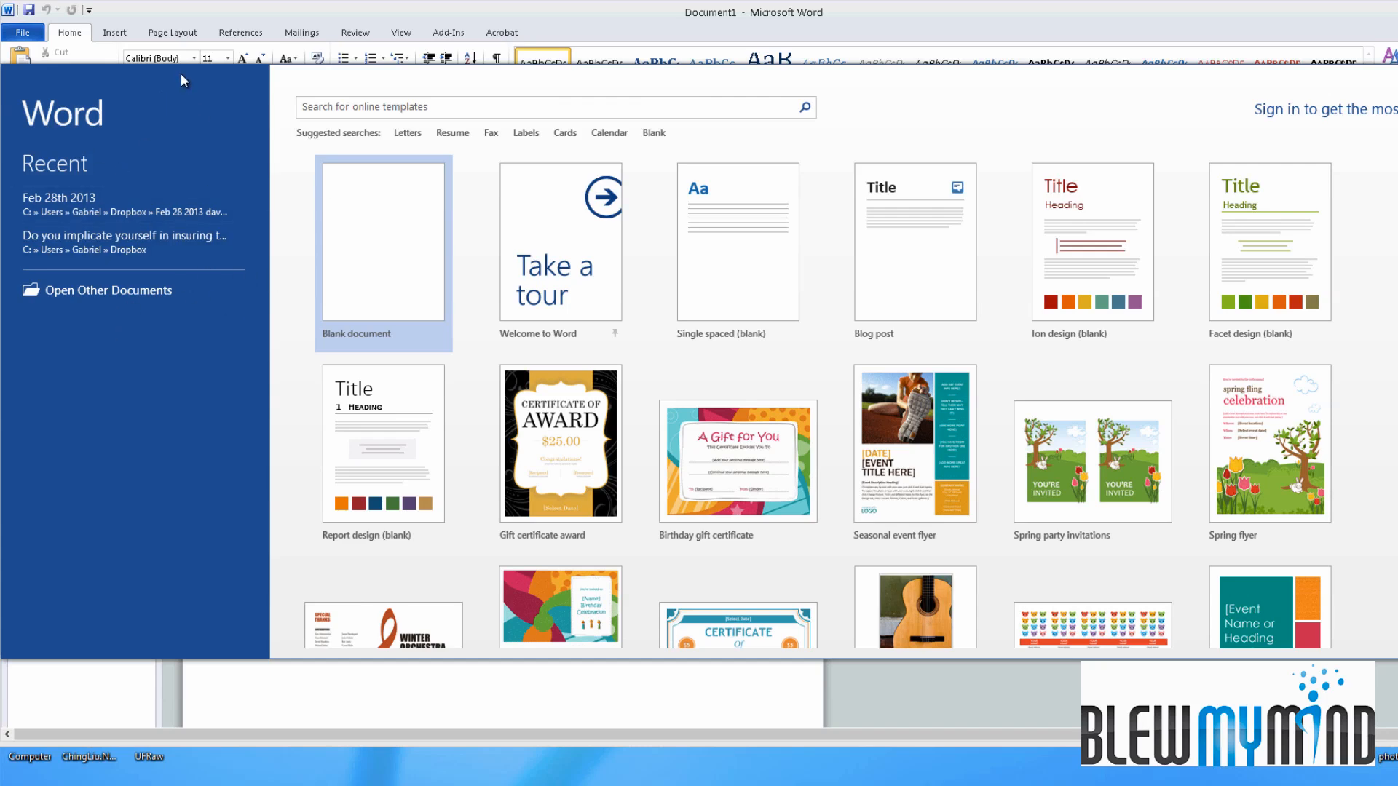
Step: Preview the Spring party invitations template and create a document from it
left_click(1091, 461)
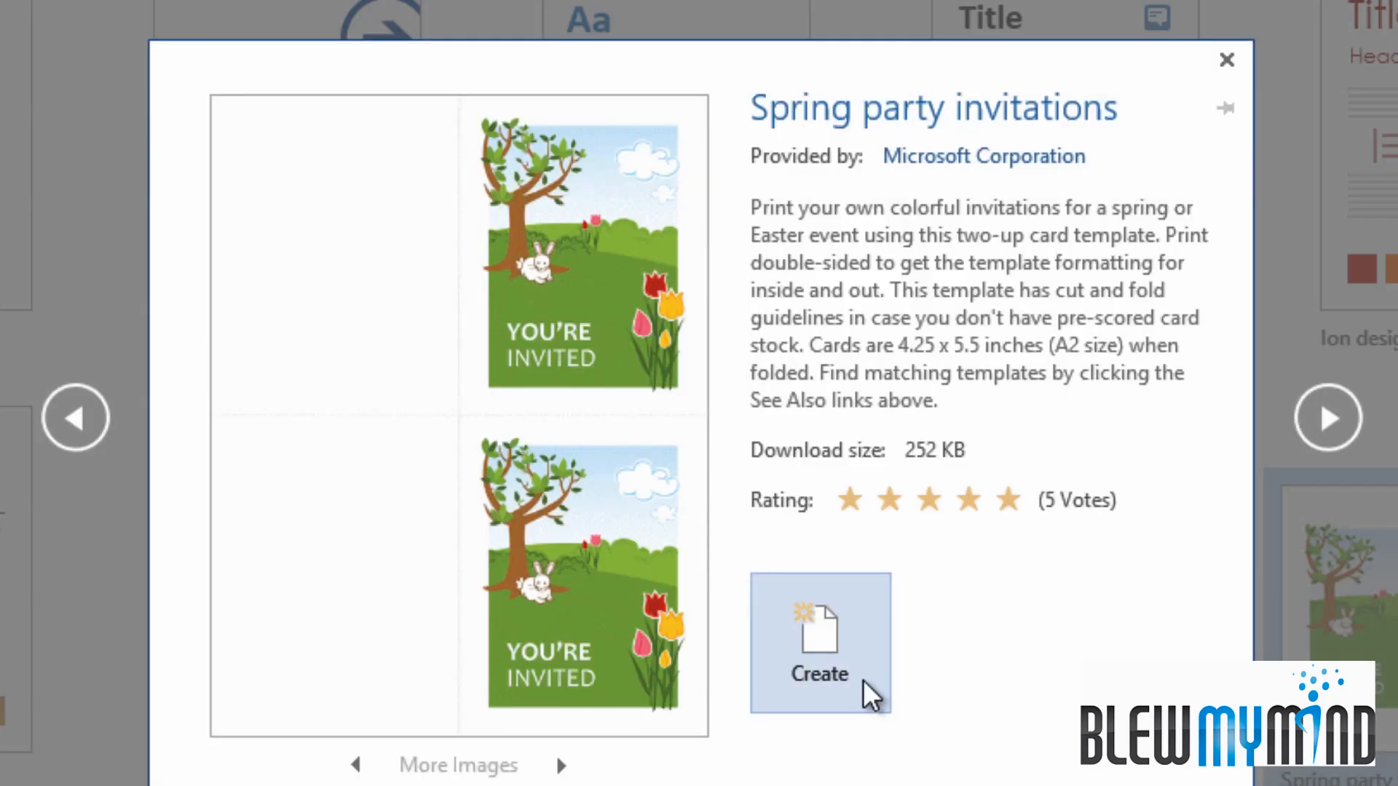
left_click(819, 642)
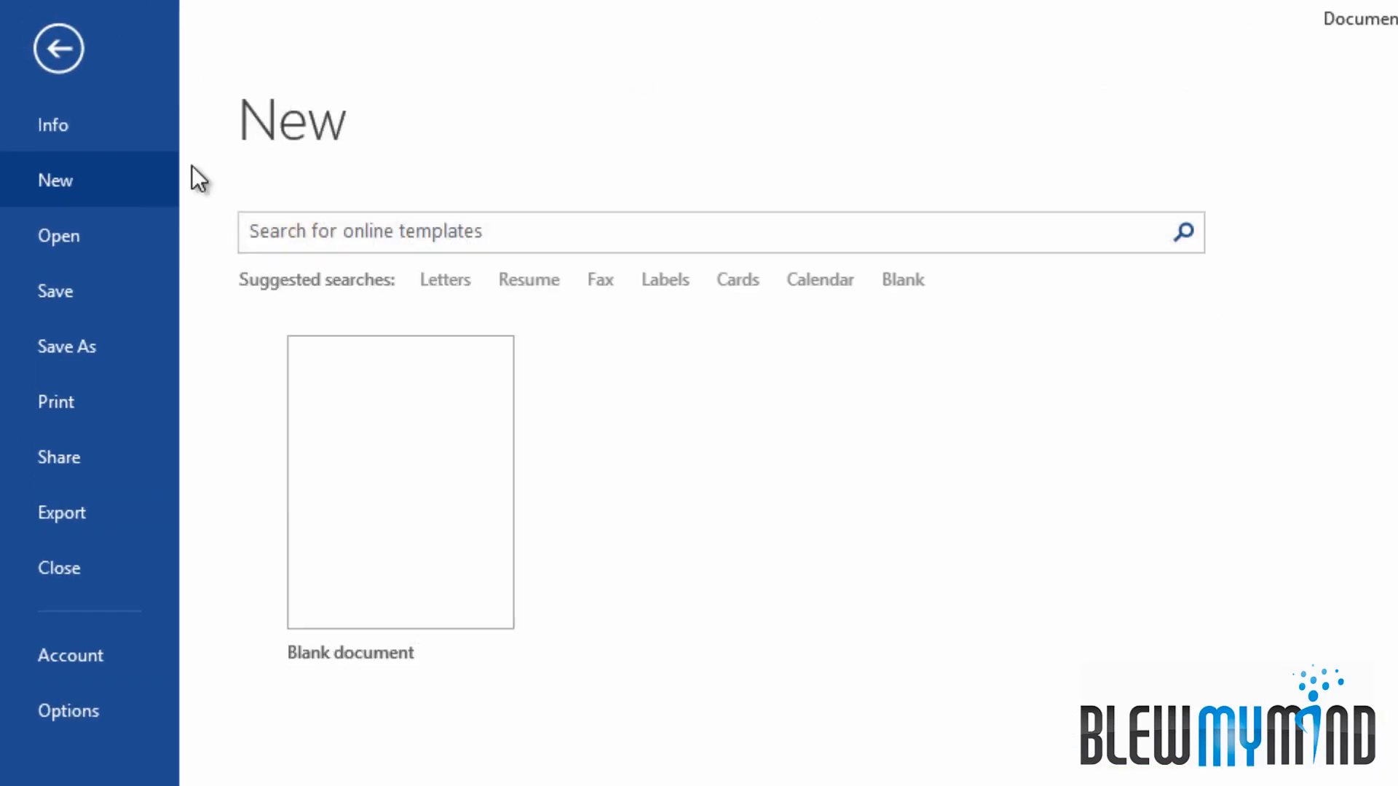
Step: Start a blank document (Document2) from the New page
left_click(399, 483)
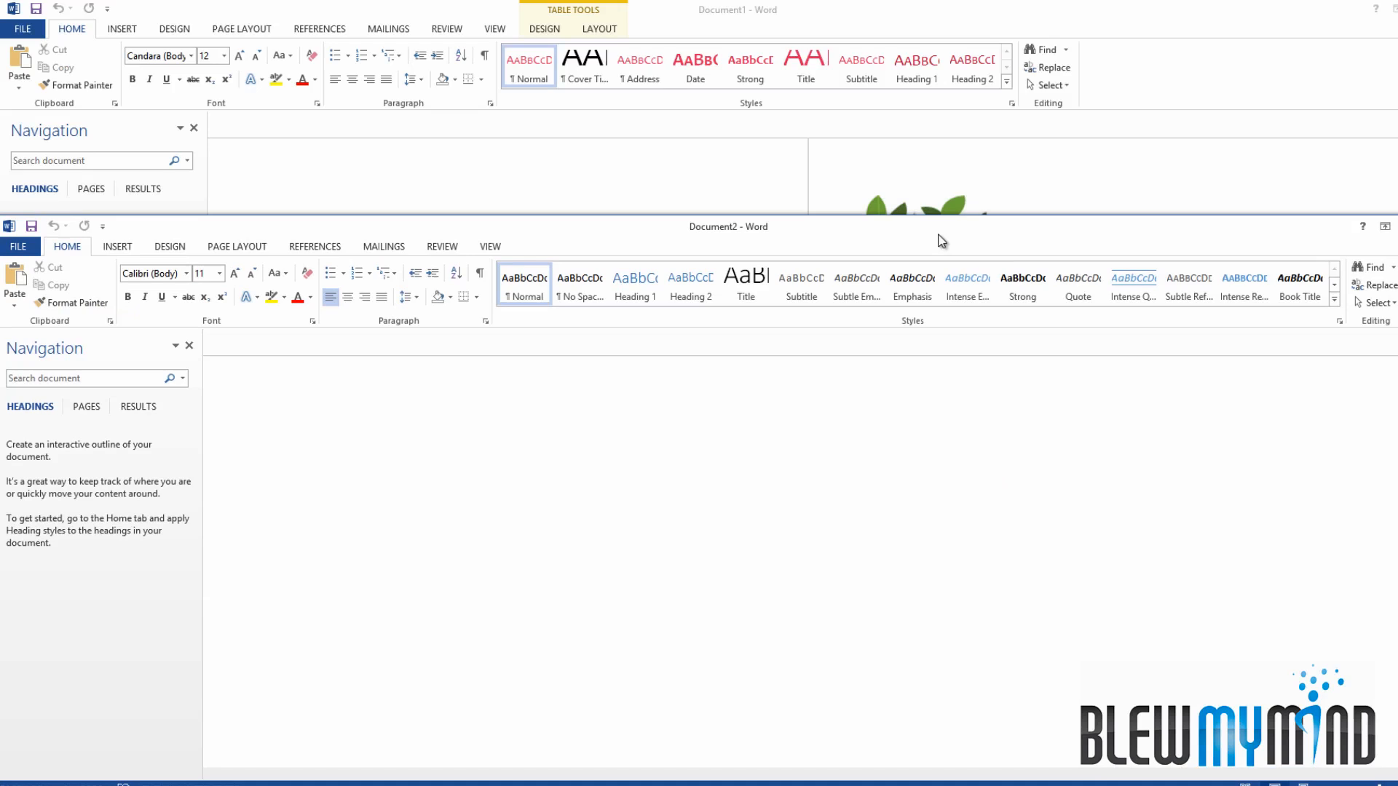
mouse_move(954, 243)
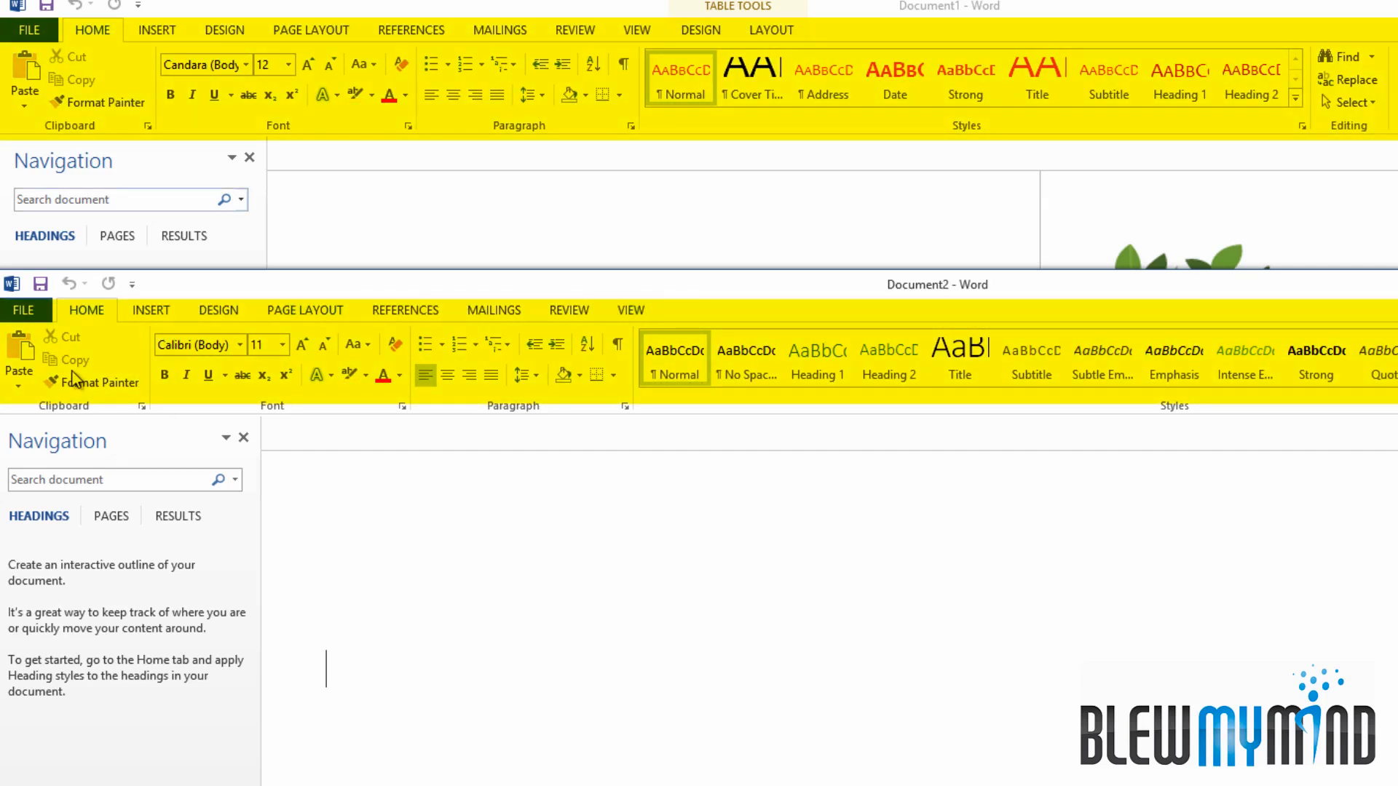
mouse_move(67, 352)
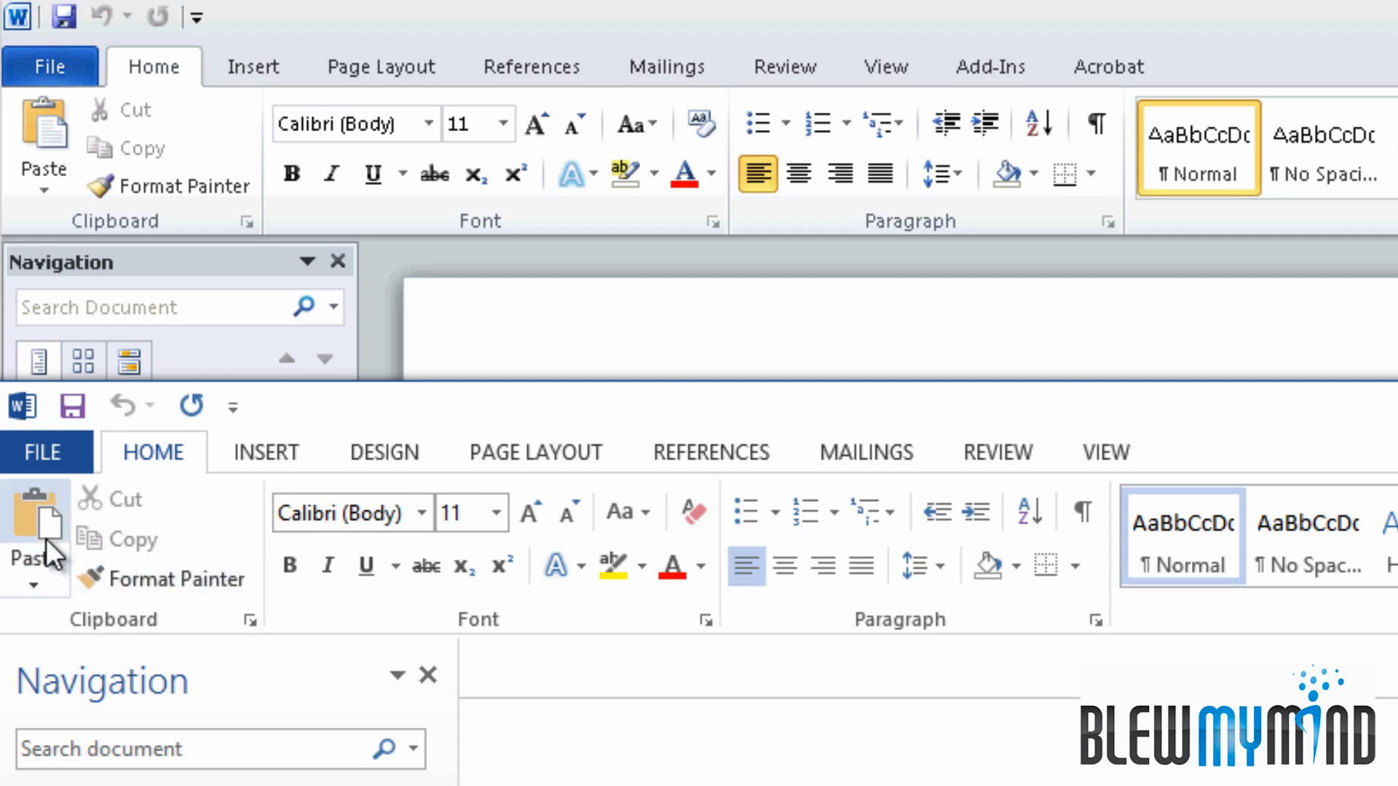
mouse_move(160, 509)
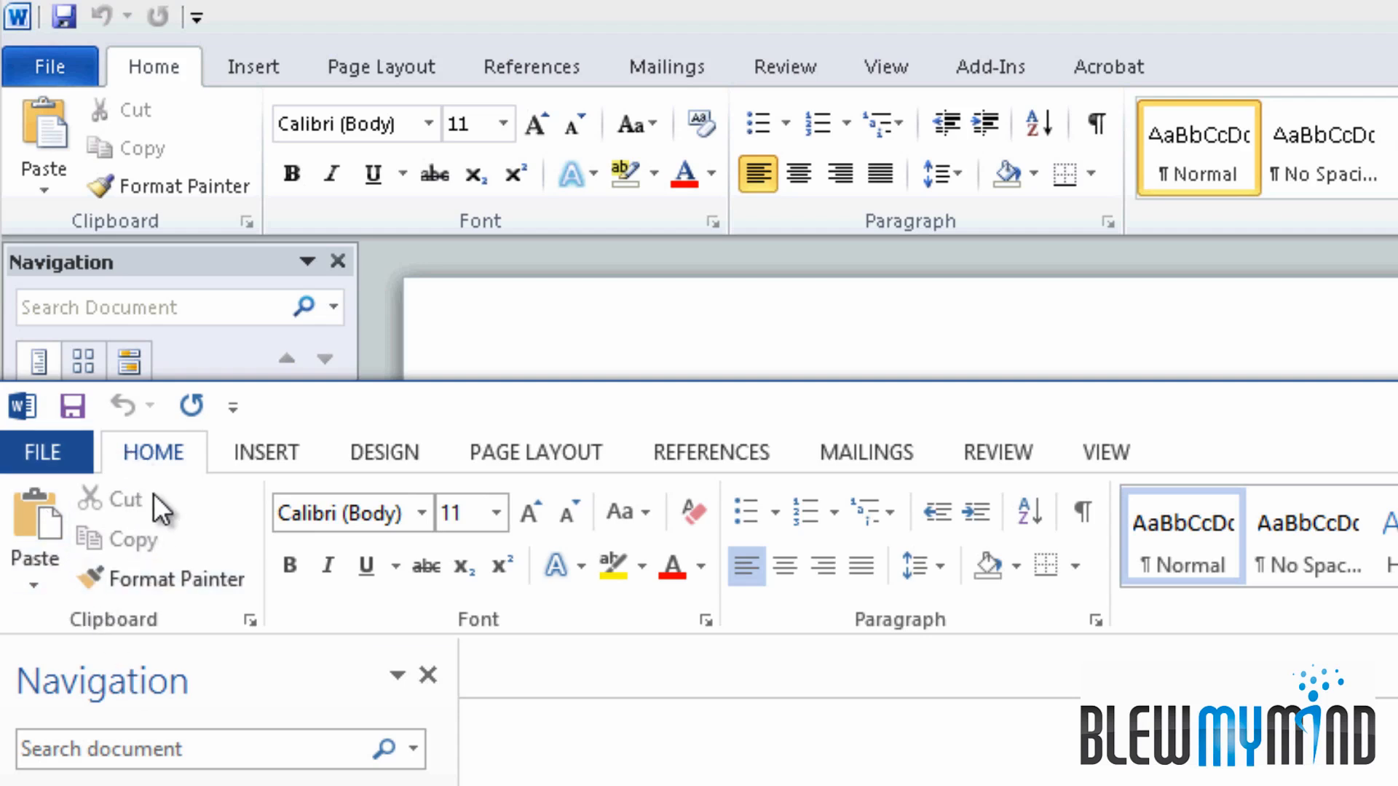
mouse_move(143, 579)
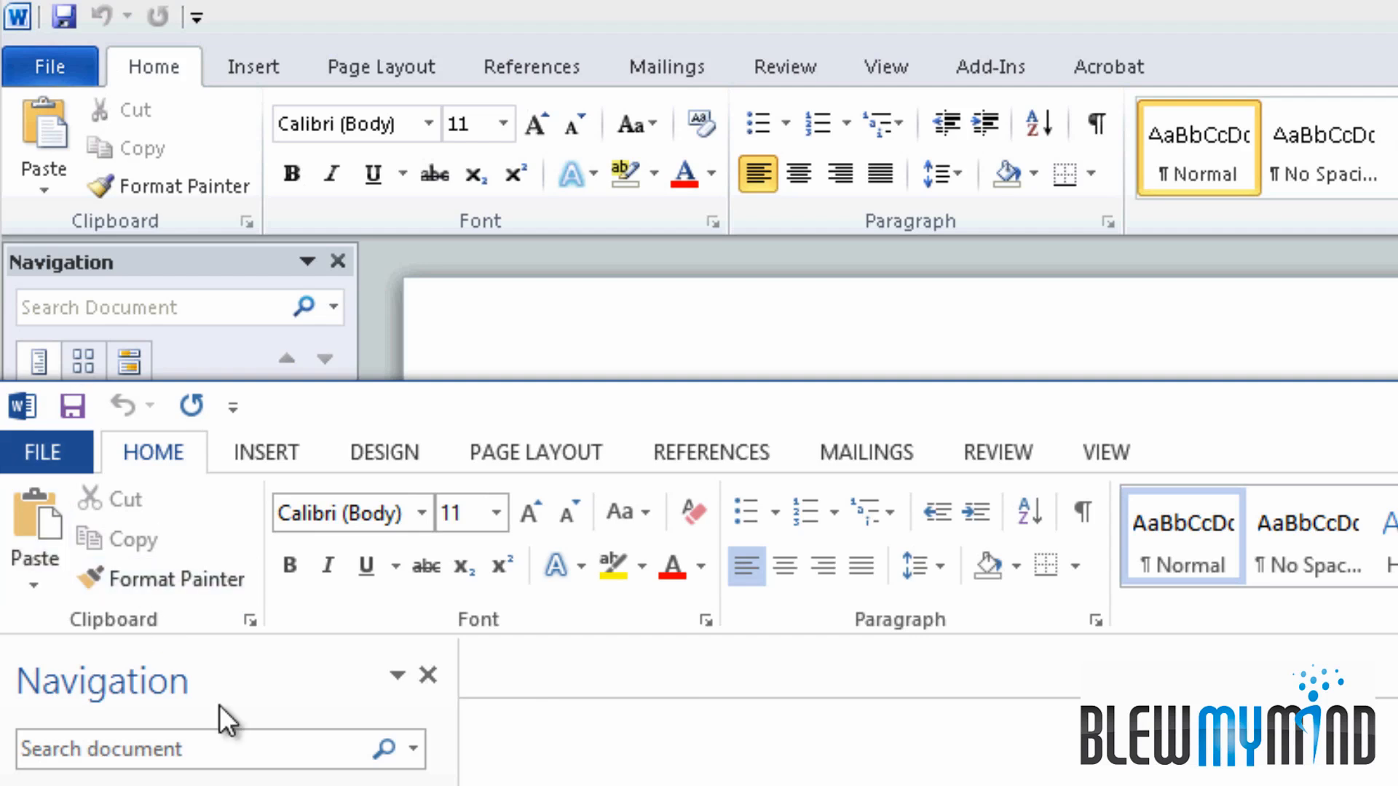
mouse_move(535, 613)
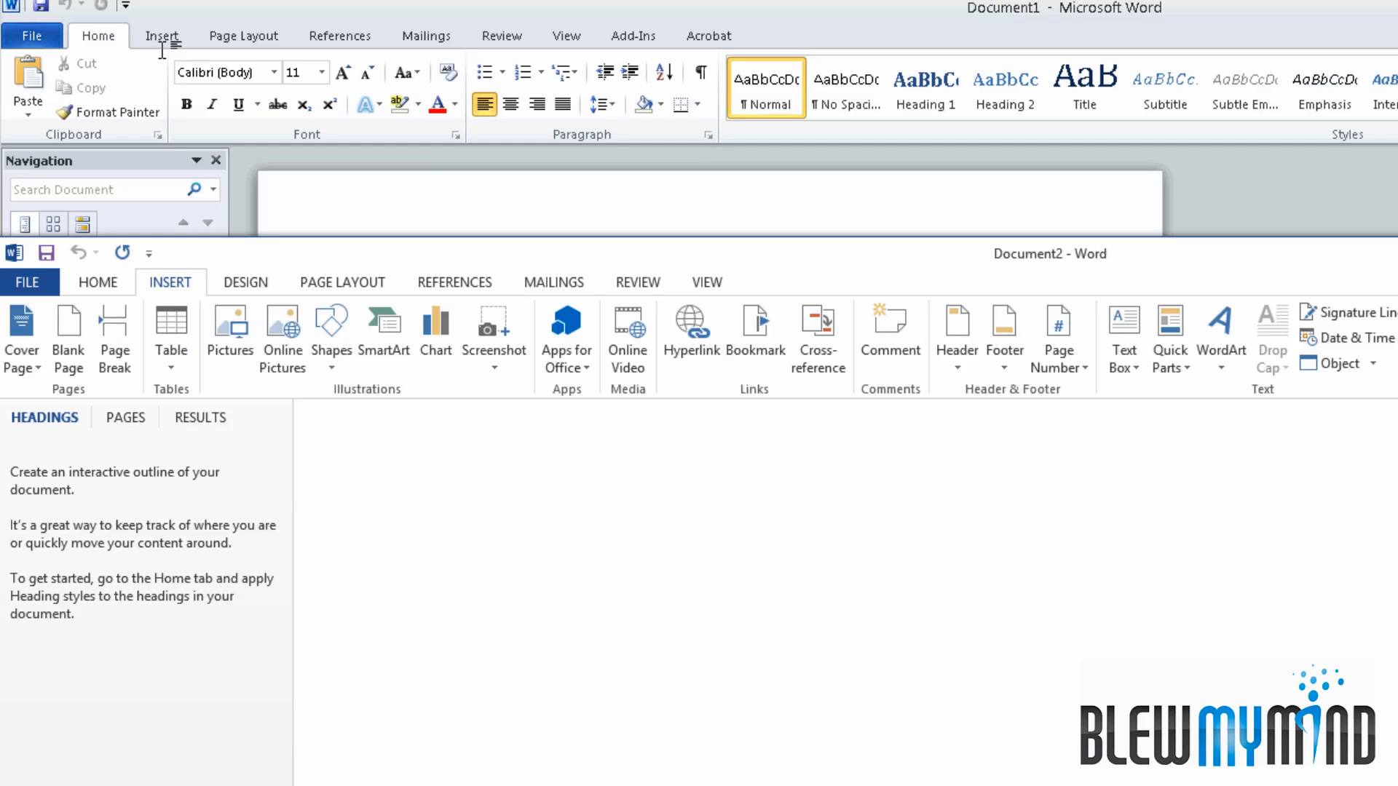
left_click(161, 35)
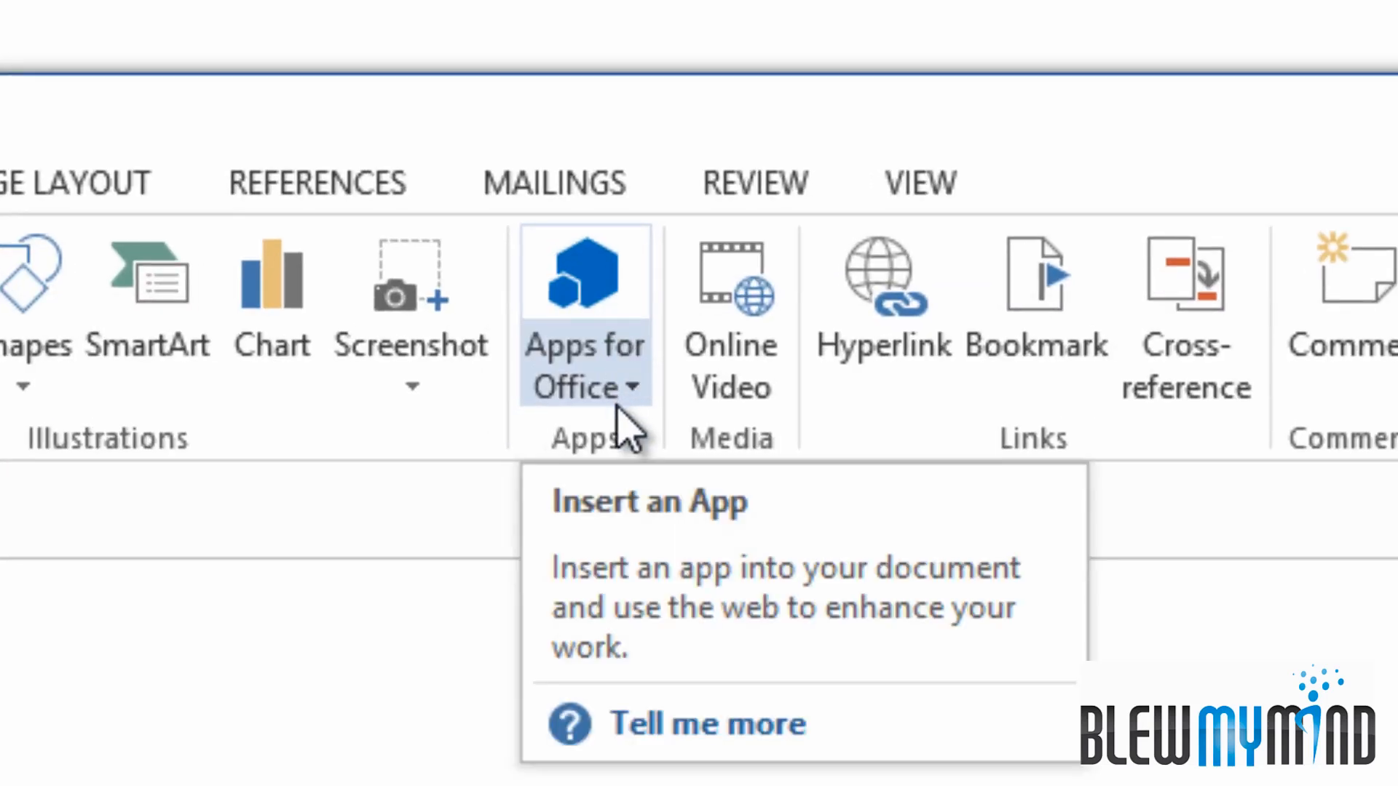
left_click(583, 302)
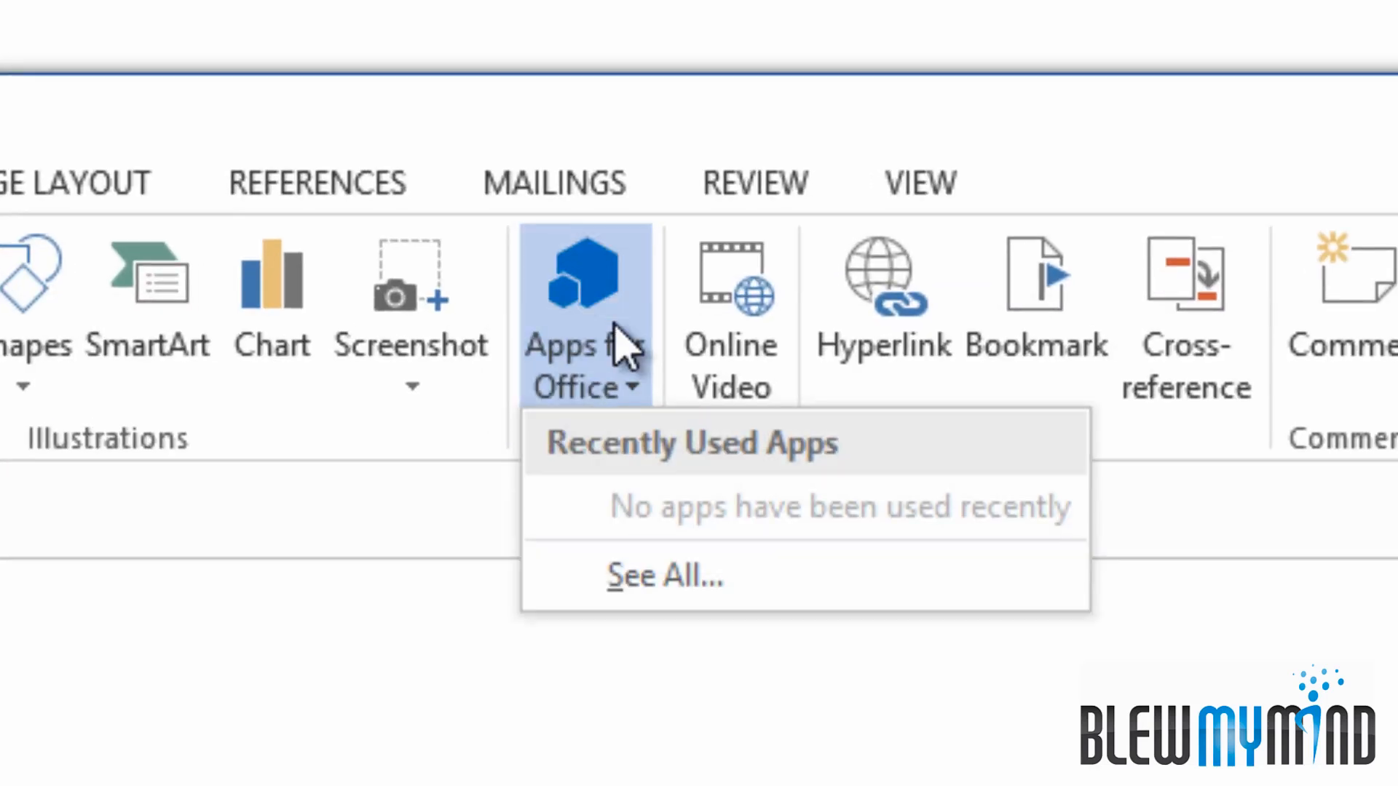
left_click(584, 277)
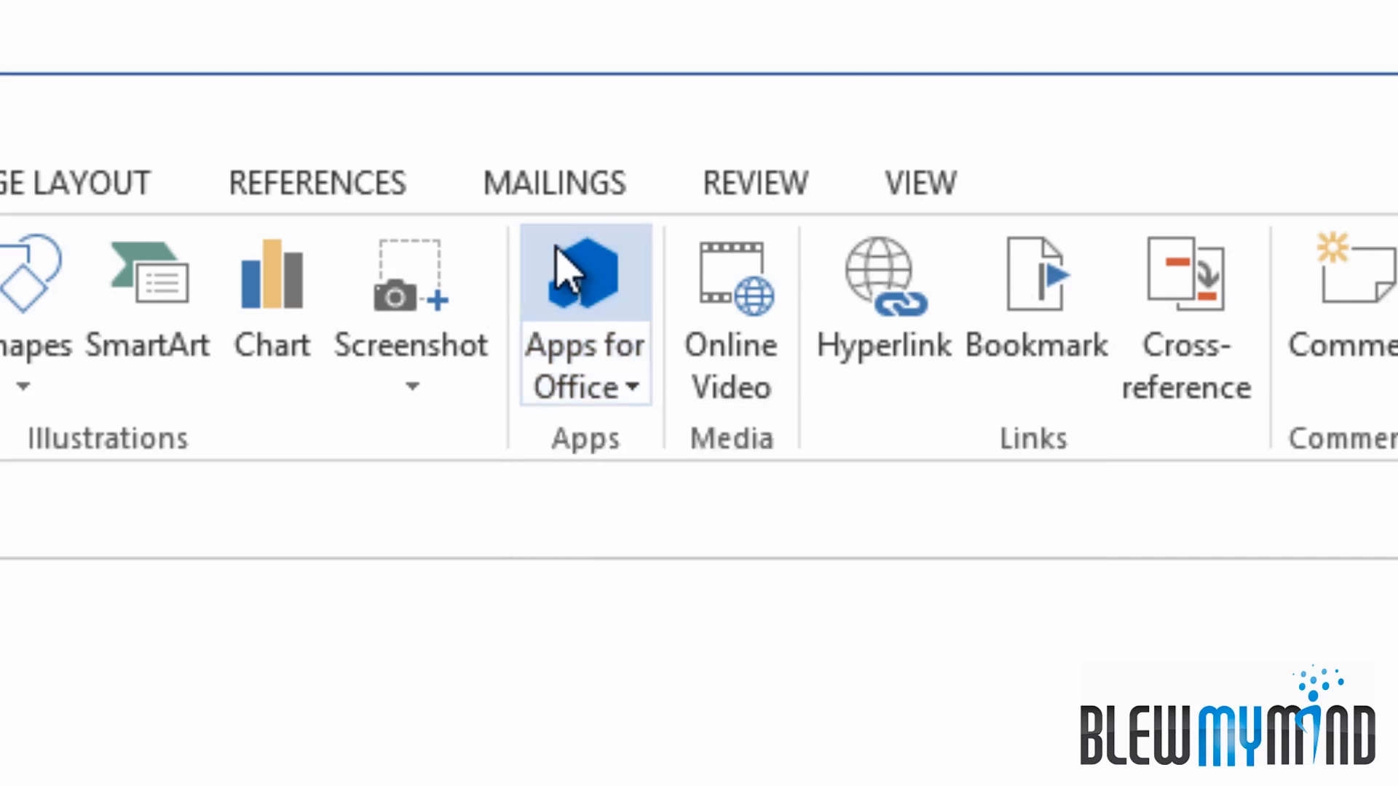
left_click(585, 271)
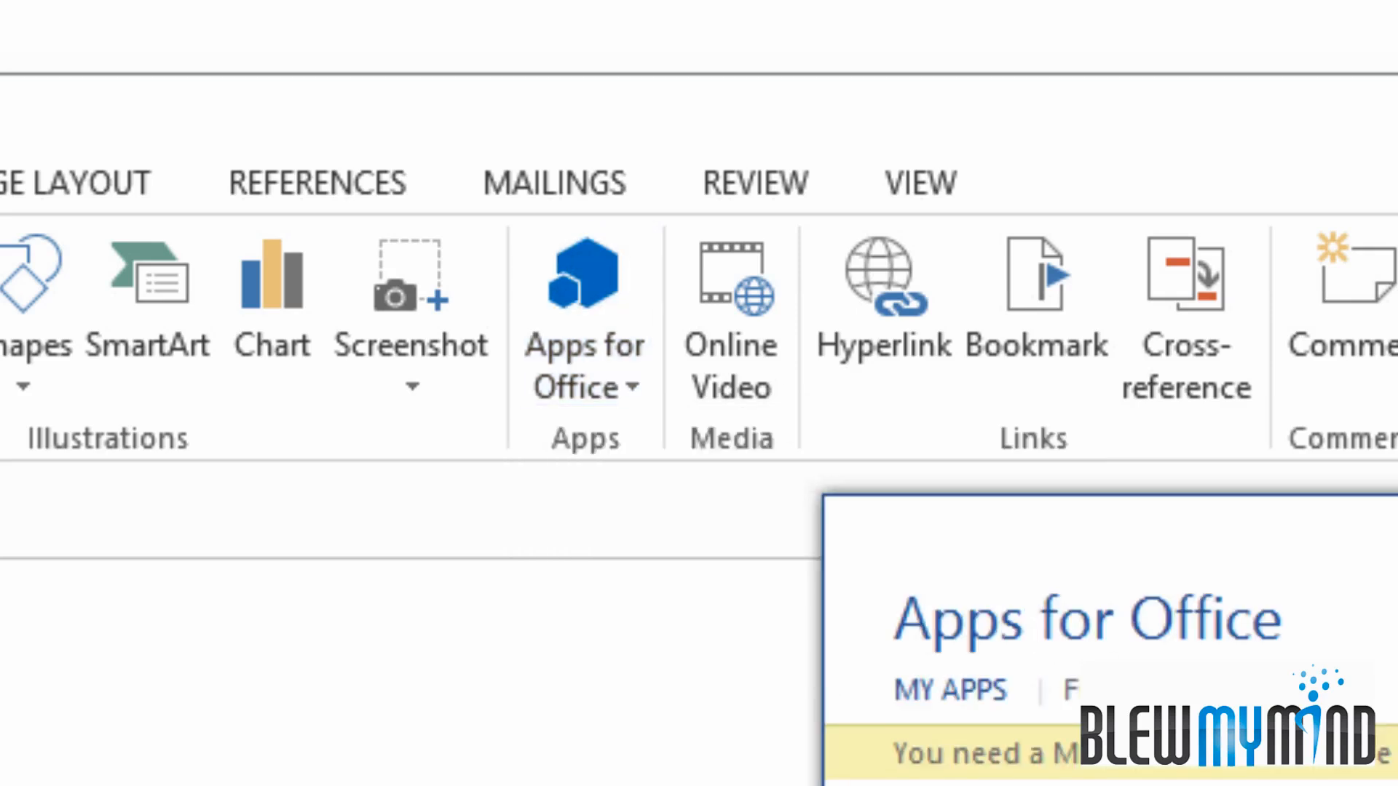
mouse_move(673, 192)
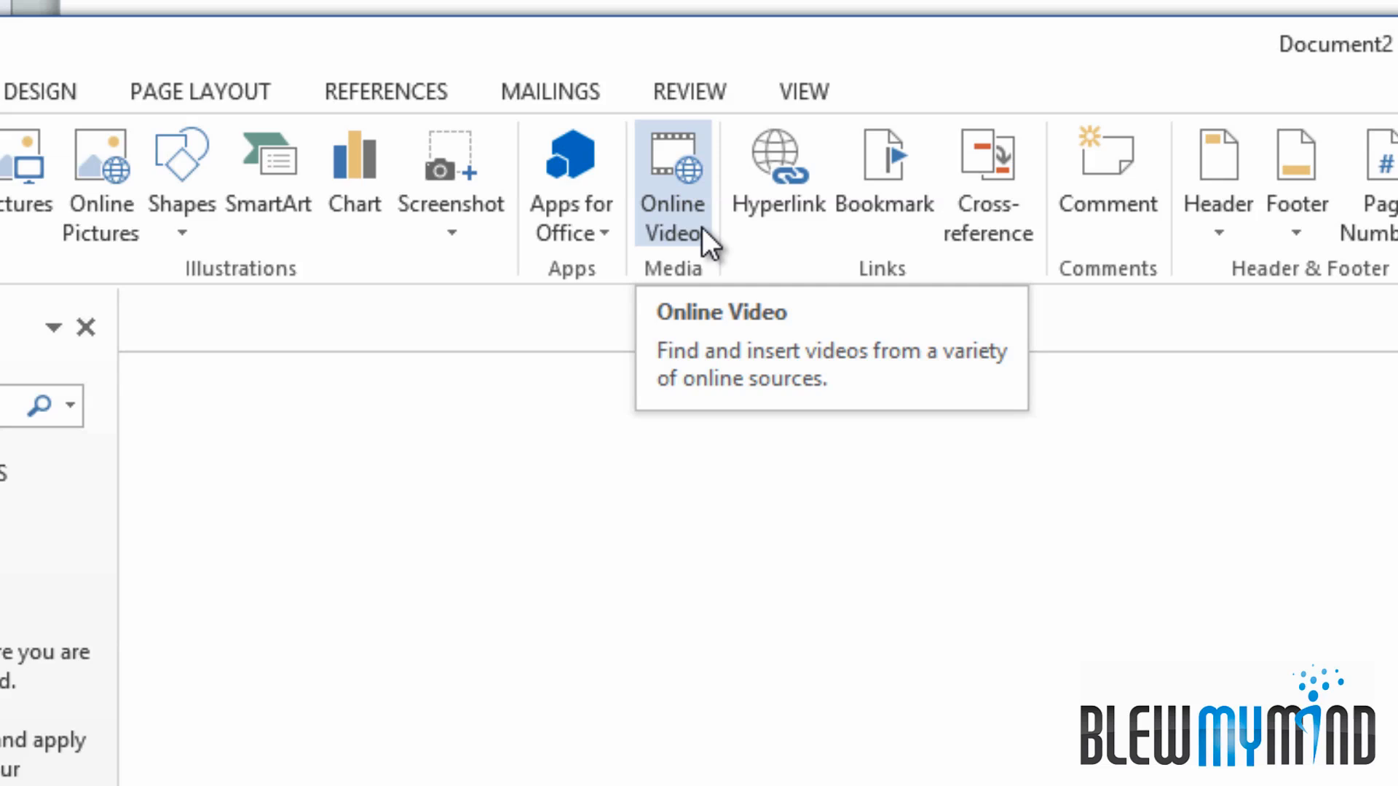
mouse_move(1108, 231)
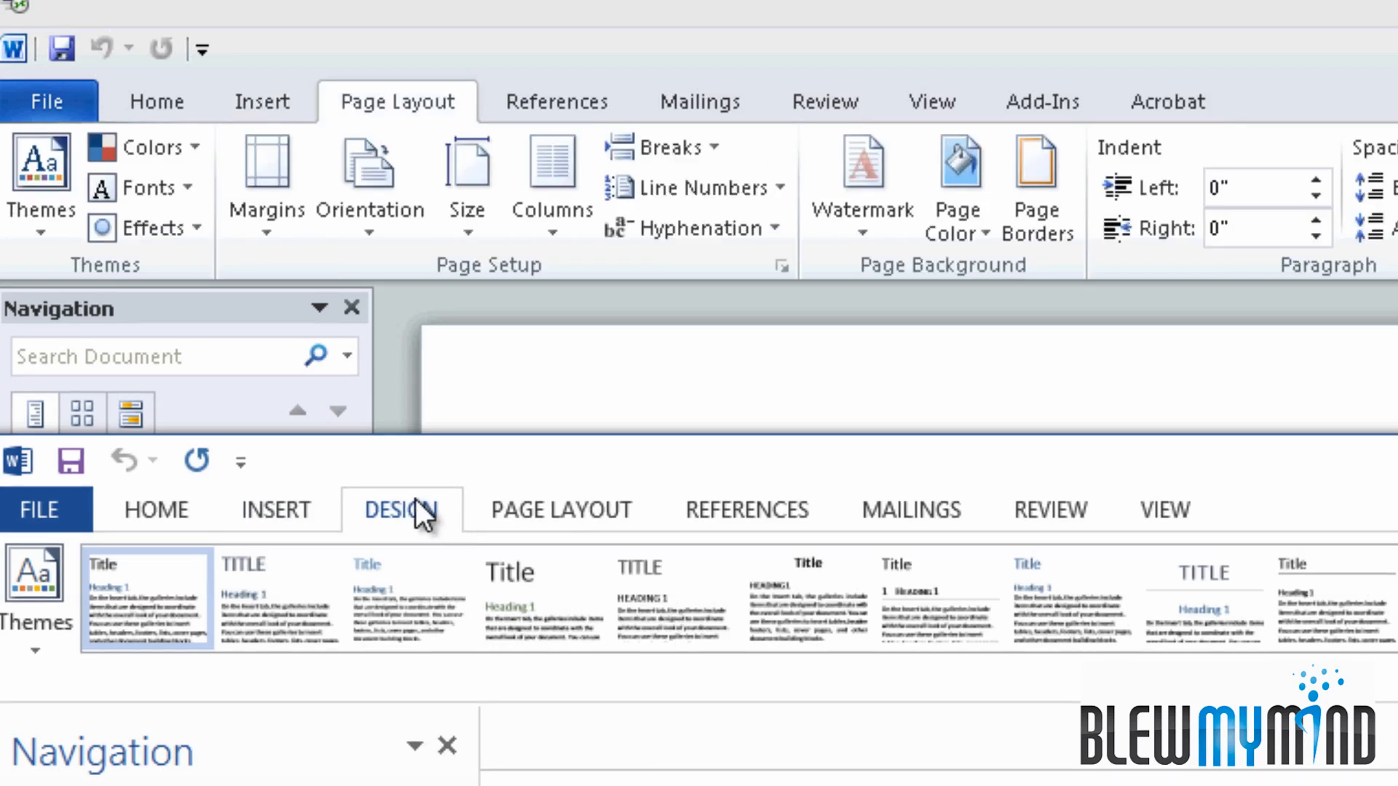
mouse_move(13, 183)
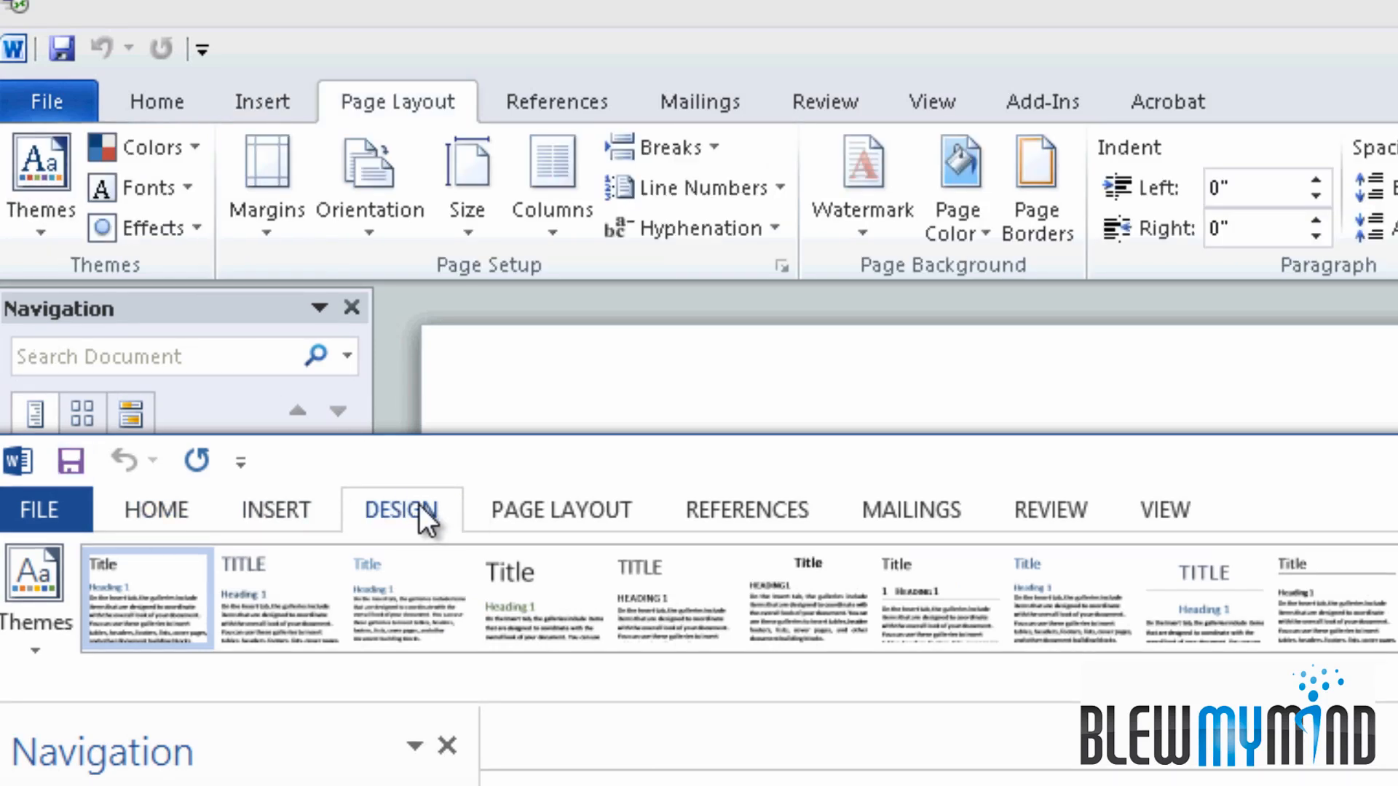
mouse_move(419, 535)
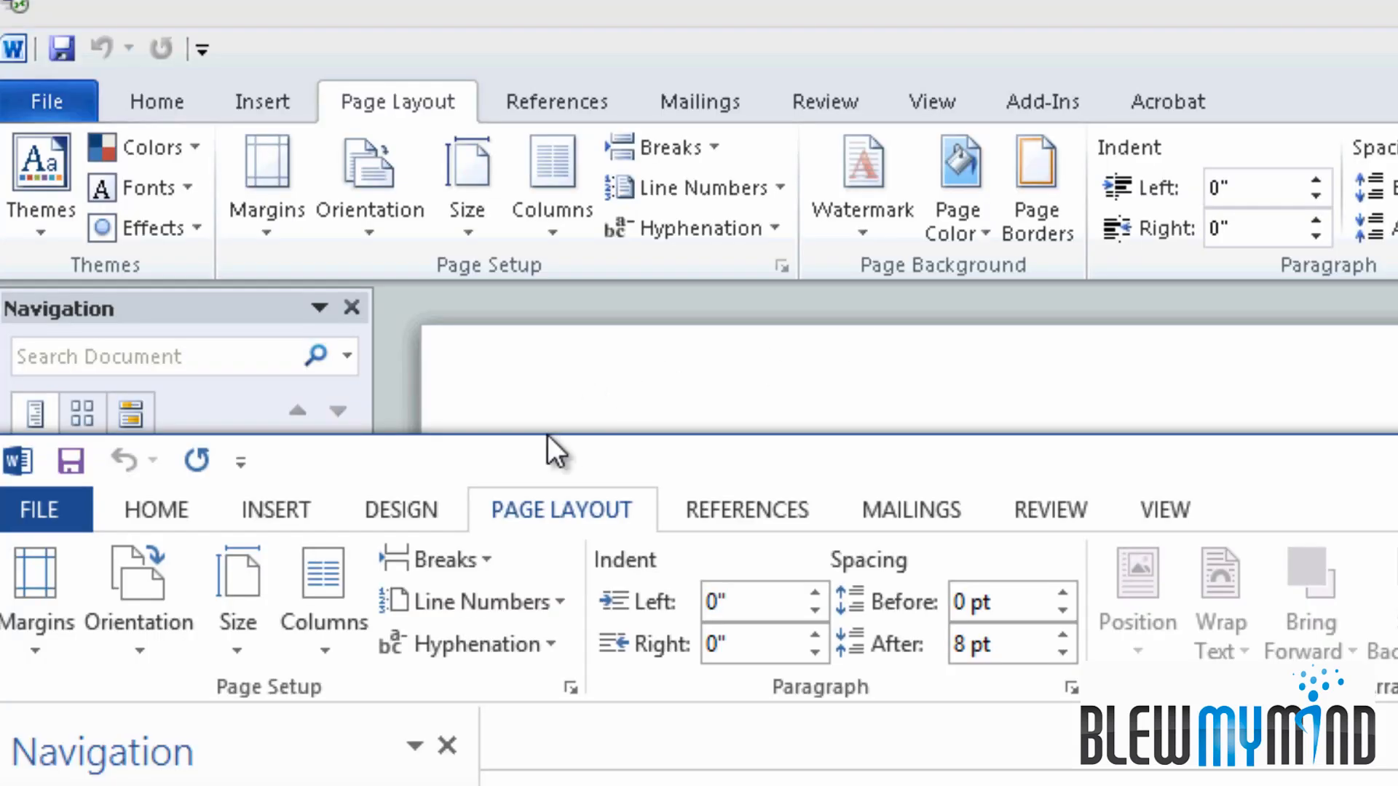
Step: Show the Review tab's reviewing and markup commands
left_click(747, 509)
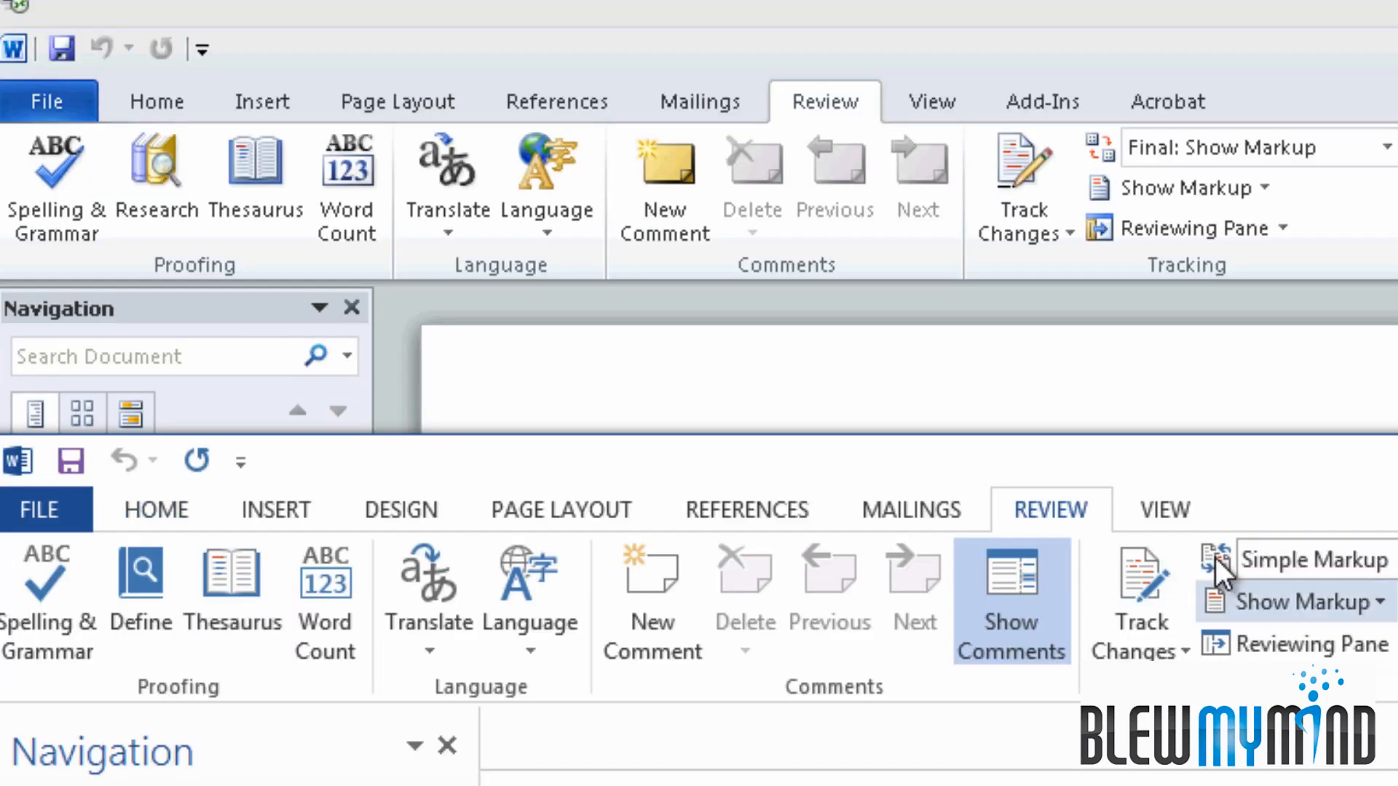
mouse_move(559, 289)
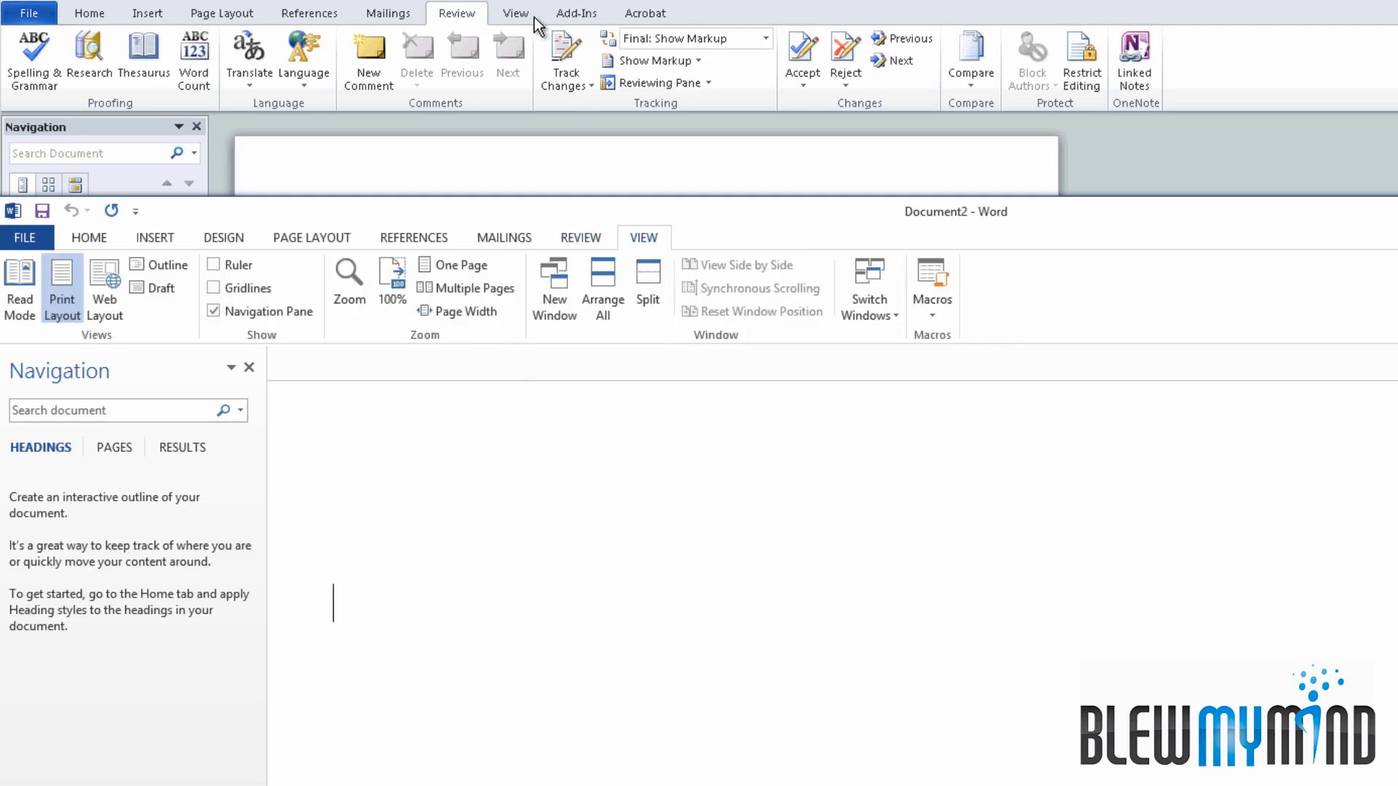
left_click(516, 12)
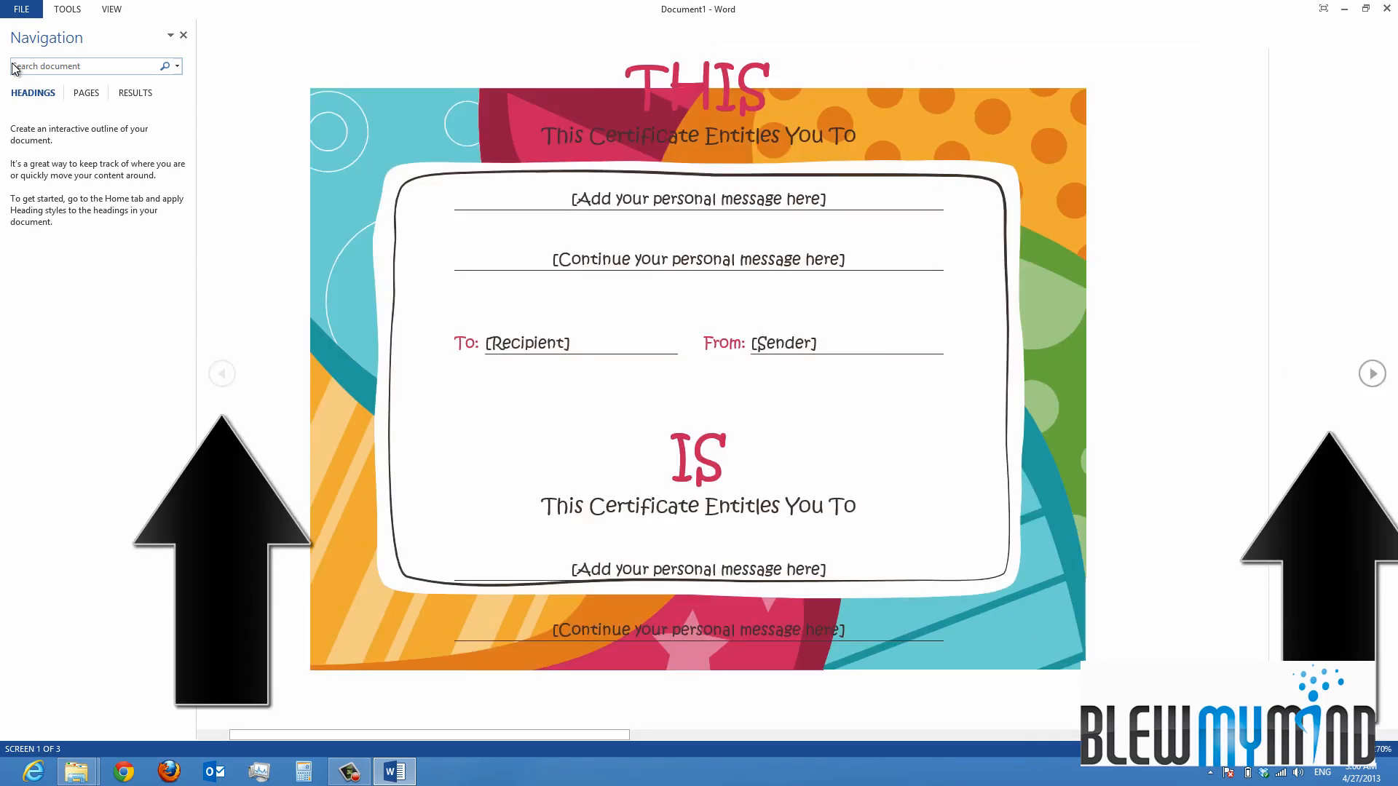
Step: Page through the certificate in Read Mode and open its View menu
scroll("down", 3)
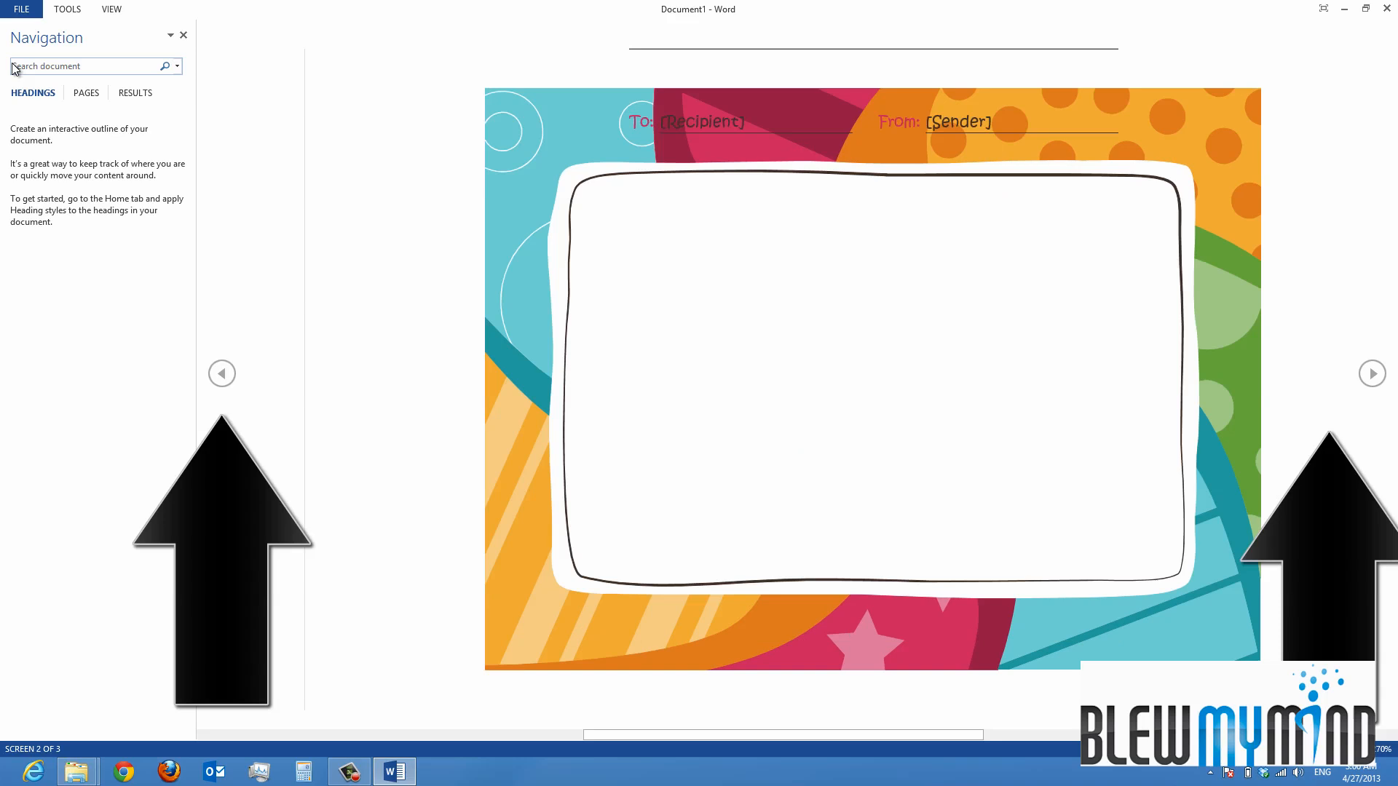
scroll("up", 3)
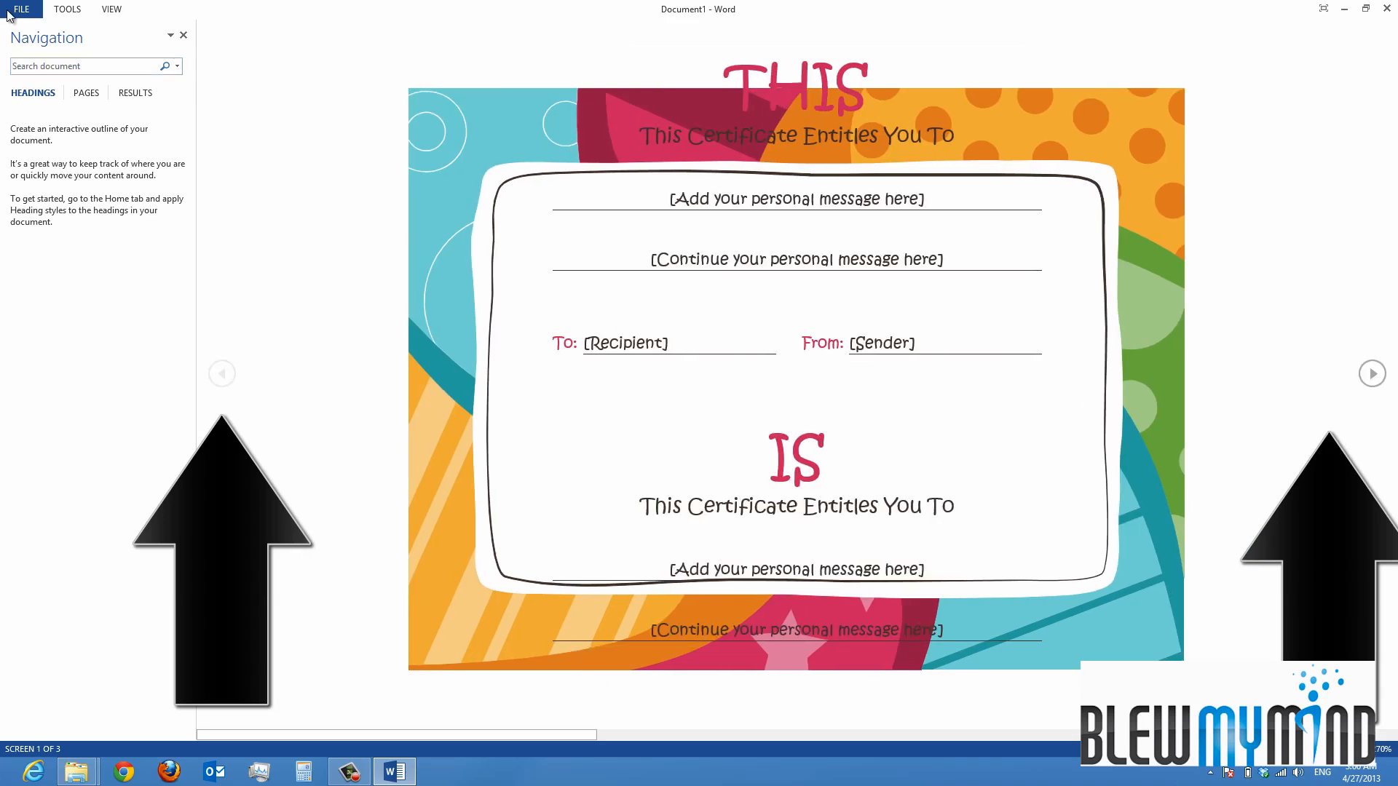
left_click(110, 9)
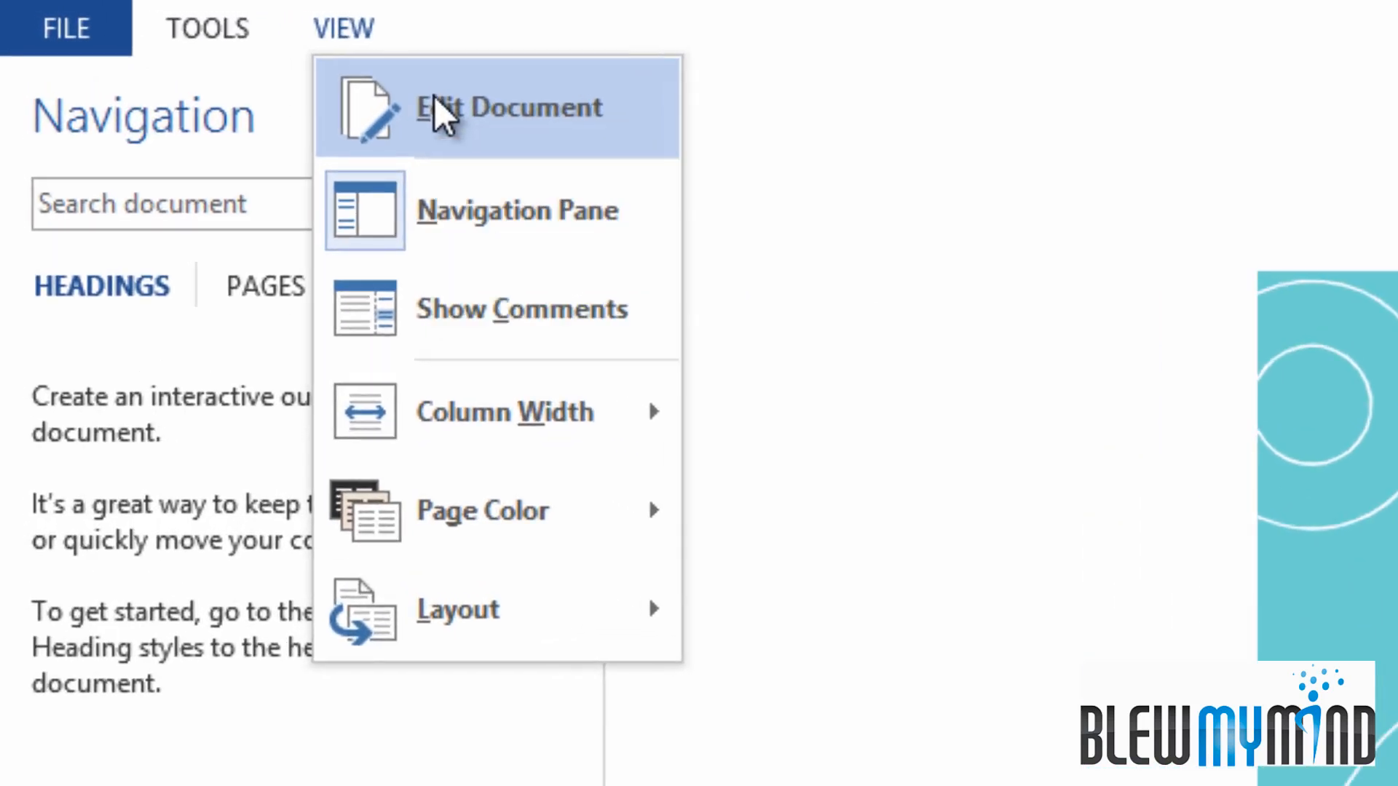
Step: Switch to Edit Document, scroll to the top and place the cursor in the THIS heading
left_click(508, 107)
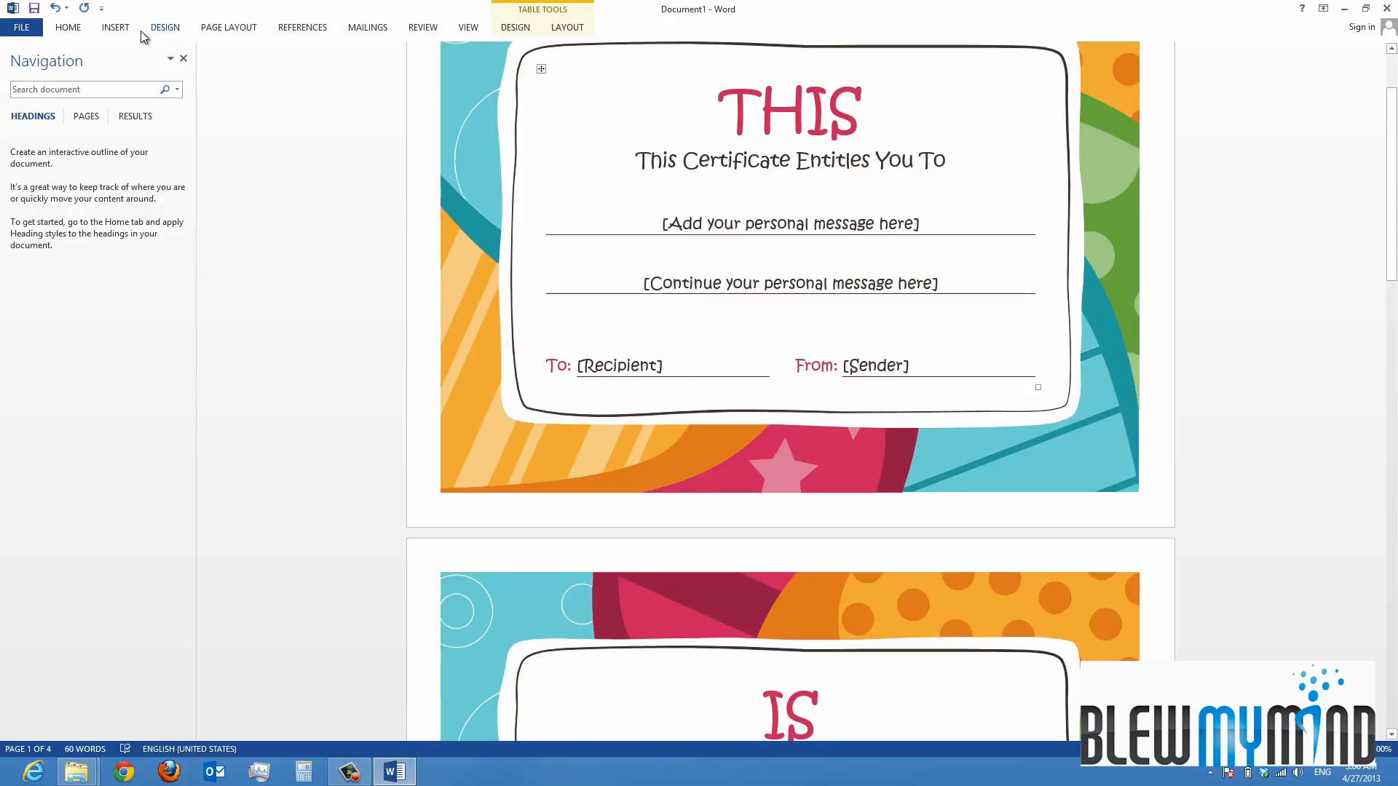
scroll("up", 3)
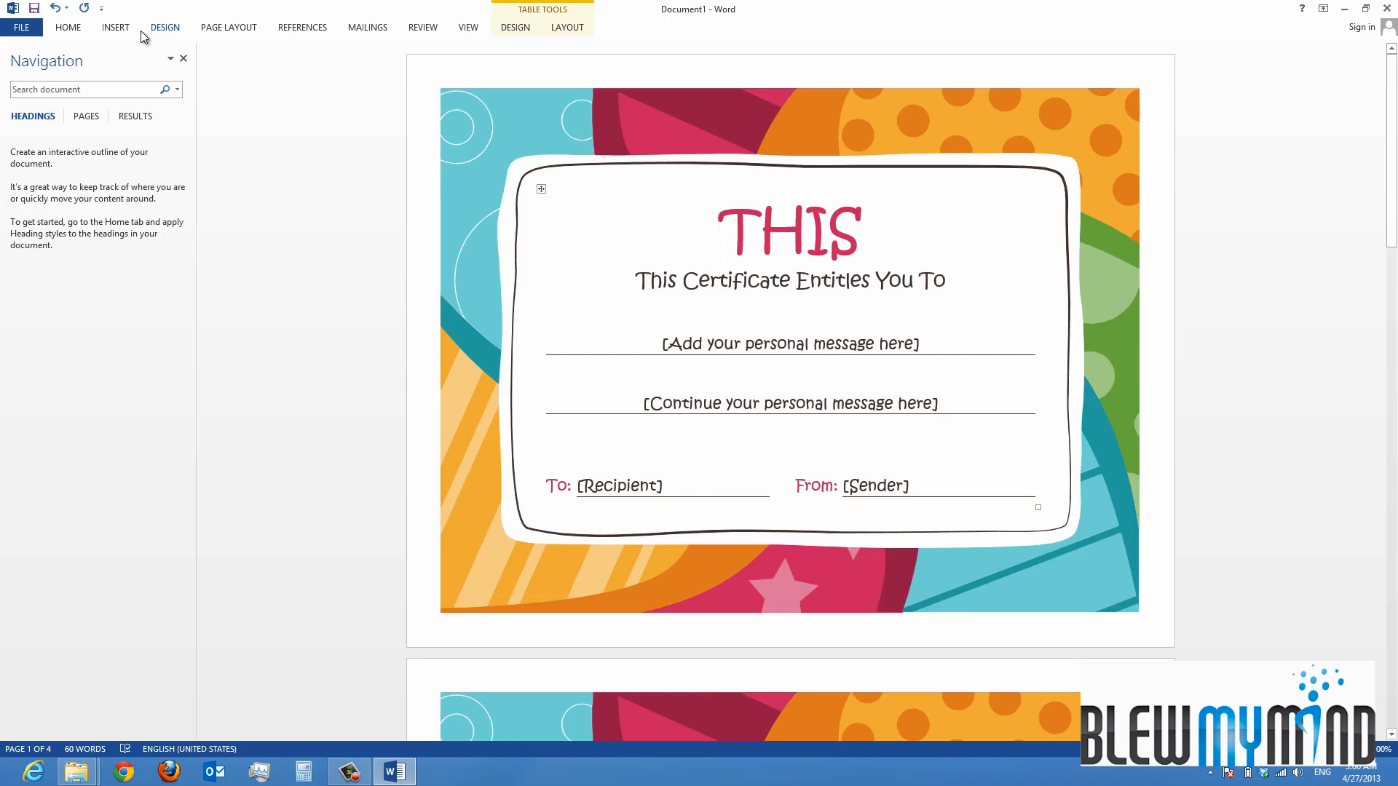
left_click(718, 227)
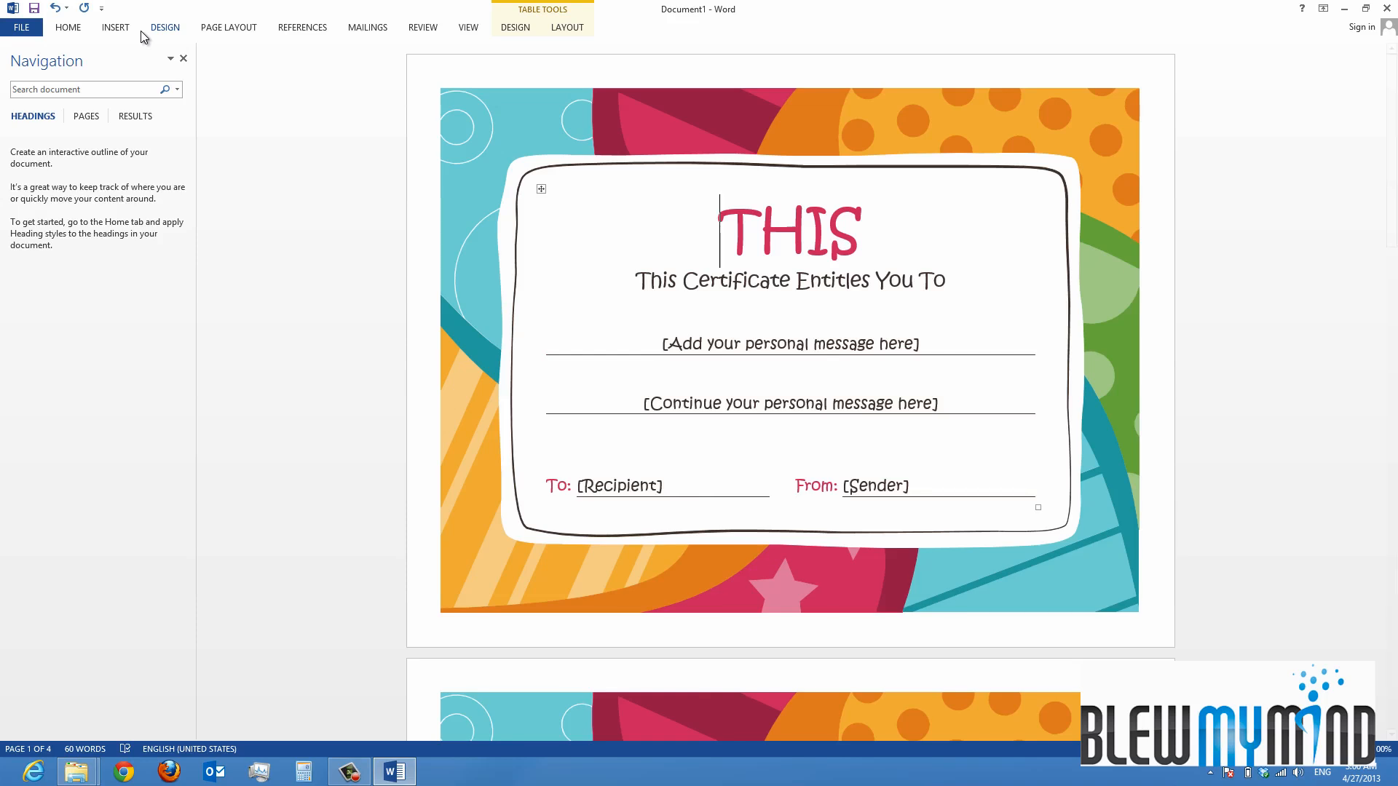